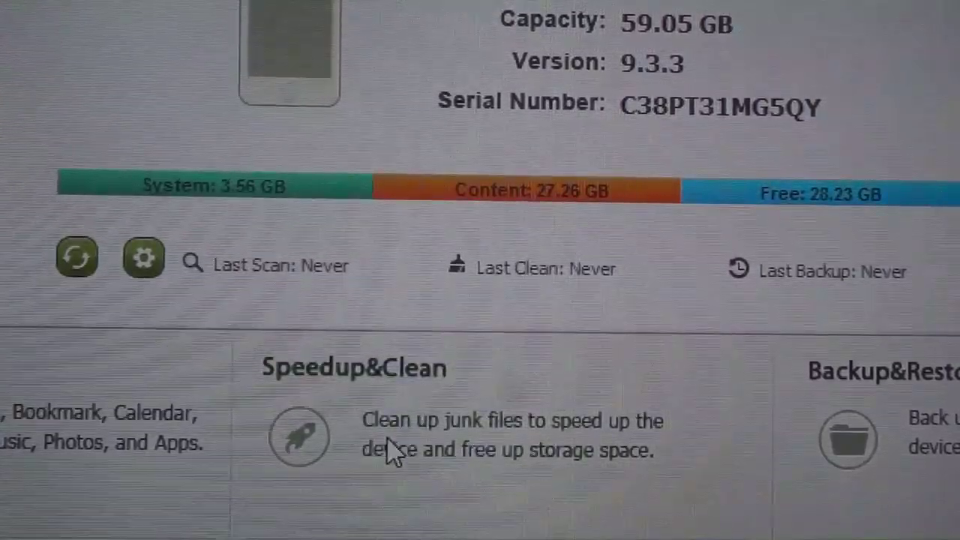
Open the Speedup & Clean panel from the iCareFone home screen
left_click(299, 437)
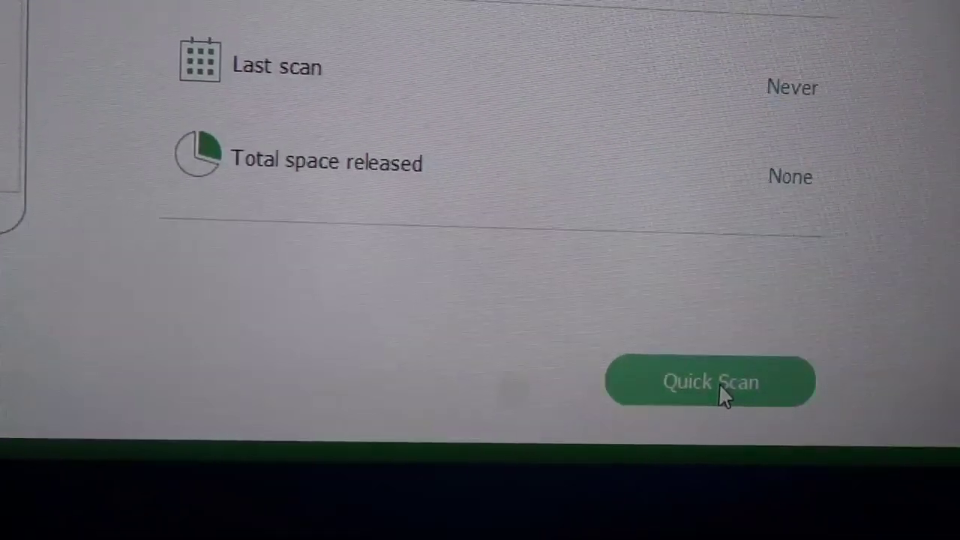
Run a Quick Scan and review the 21.13 GB of reclaimable space across five categories
left_click(709, 380)
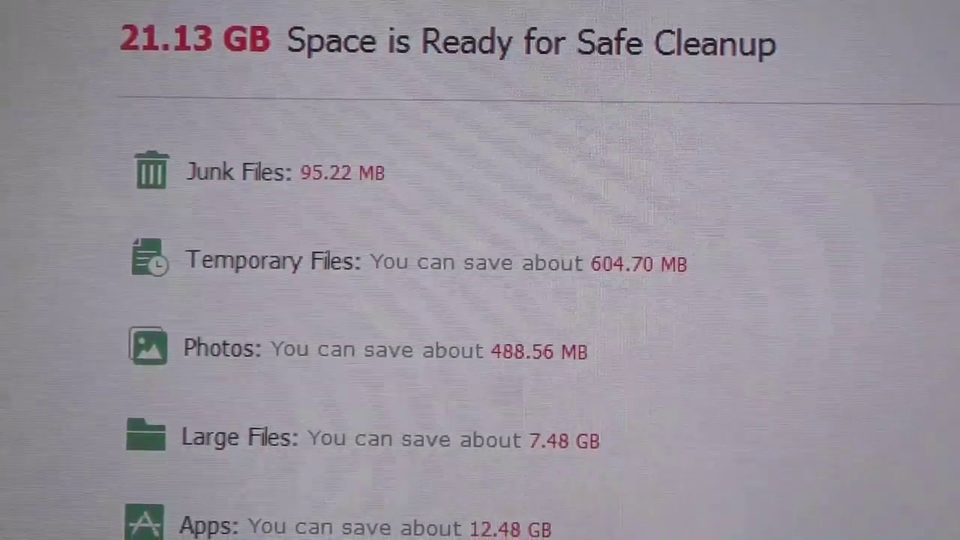
scroll("down", 3)
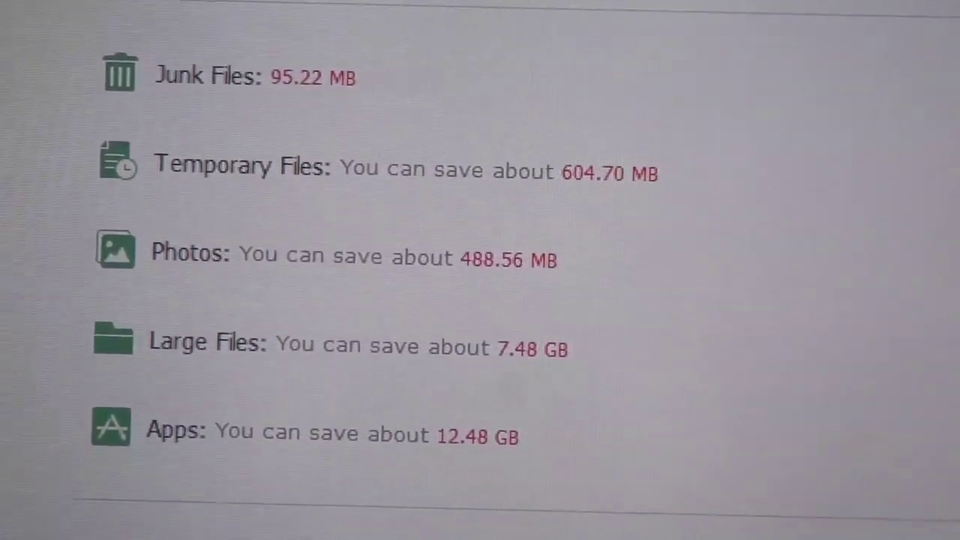
scroll("down", 3)
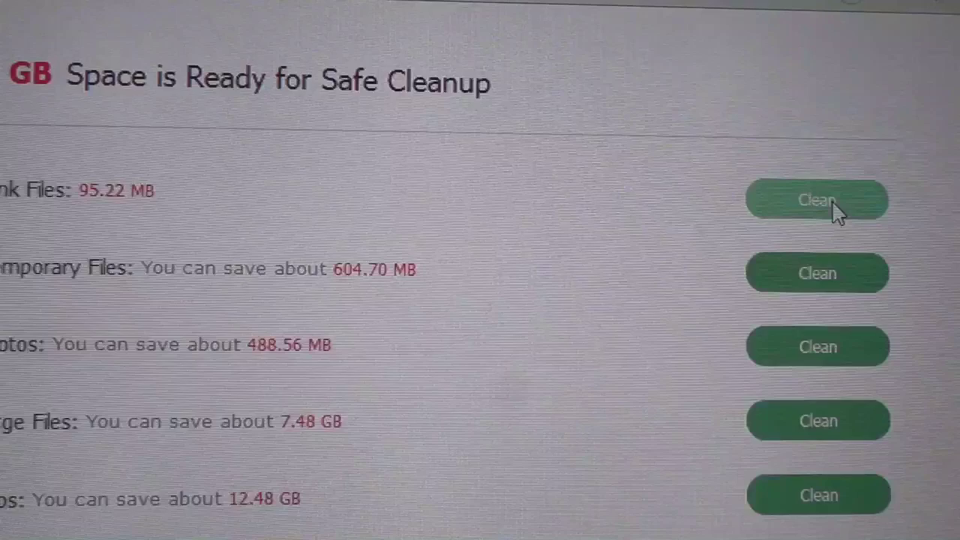
Clean Junk Files and Temporary Files, acknowledging both reclaimed-space notices
left_click(817, 200)
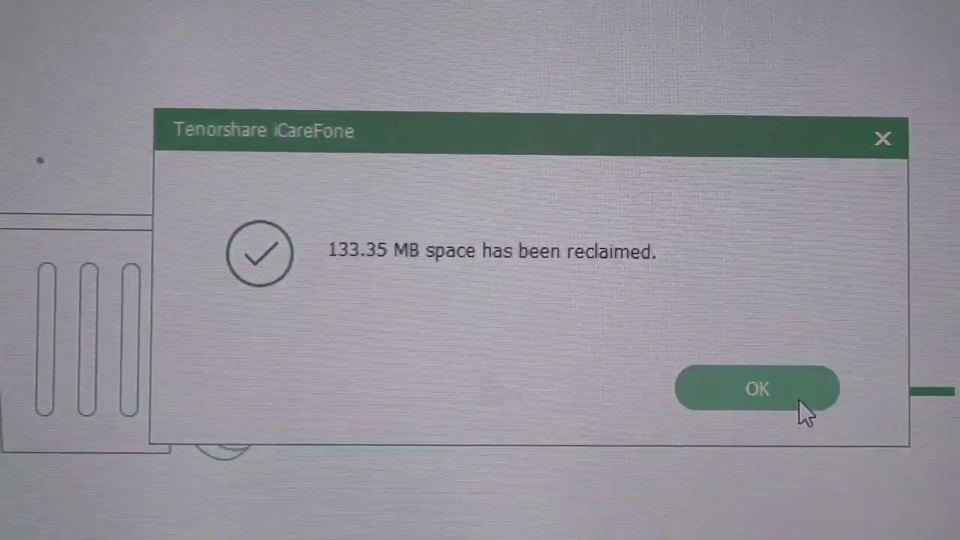
left_click(756, 388)
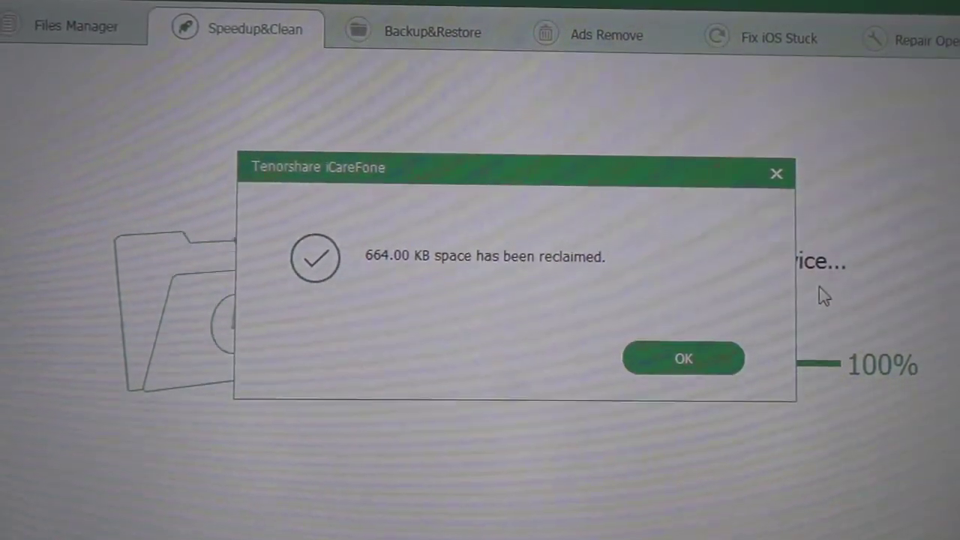
left_click(683, 357)
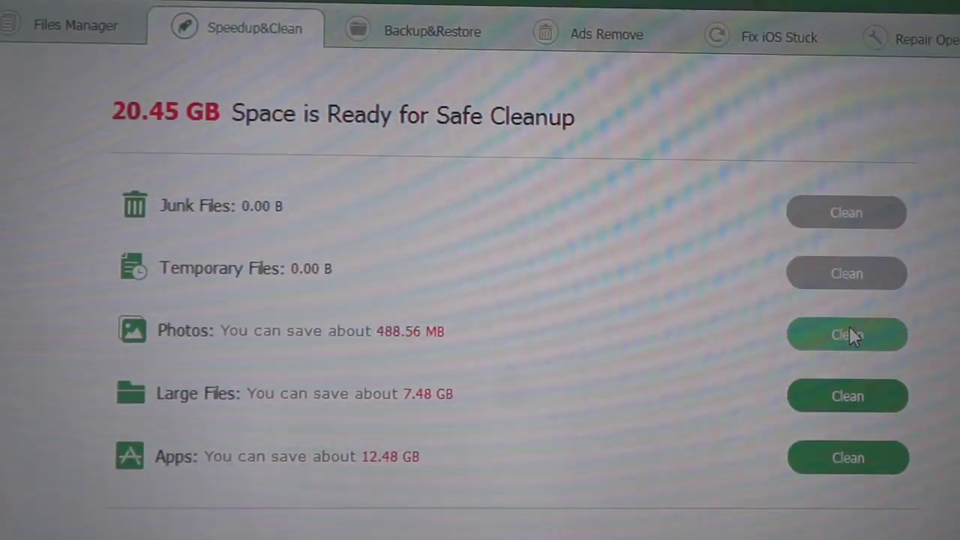
Show Photos cleanup options: lossless compression (374.00 MB) or backup and delete (488.56 MB)
left_click(845, 334)
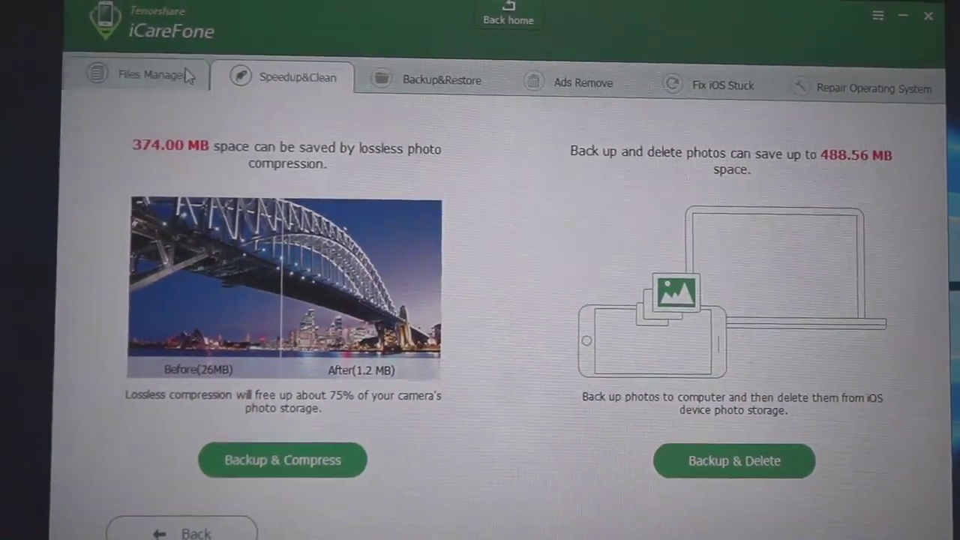
Go to Files Manager and open the Photos & Albums library of 125 items
left_click(148, 75)
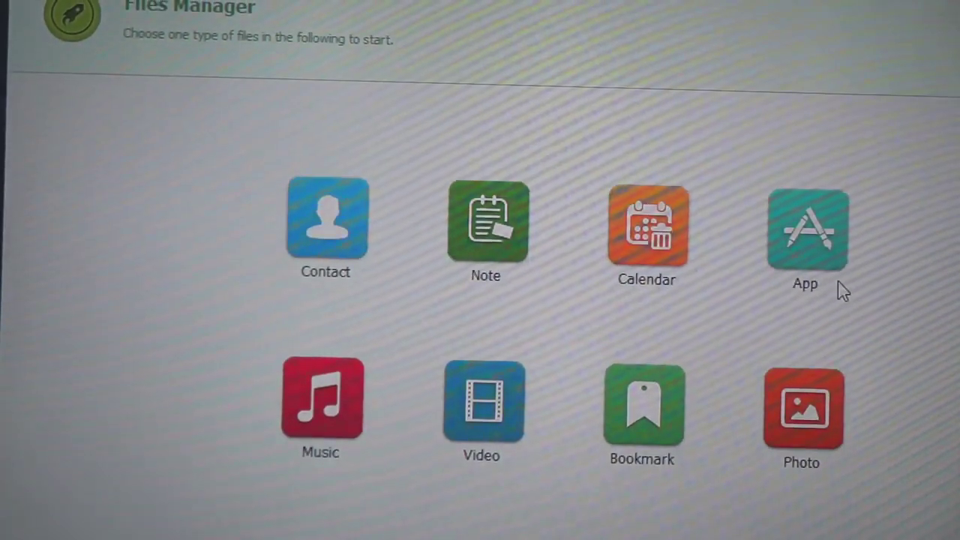
mouse_move(573, 373)
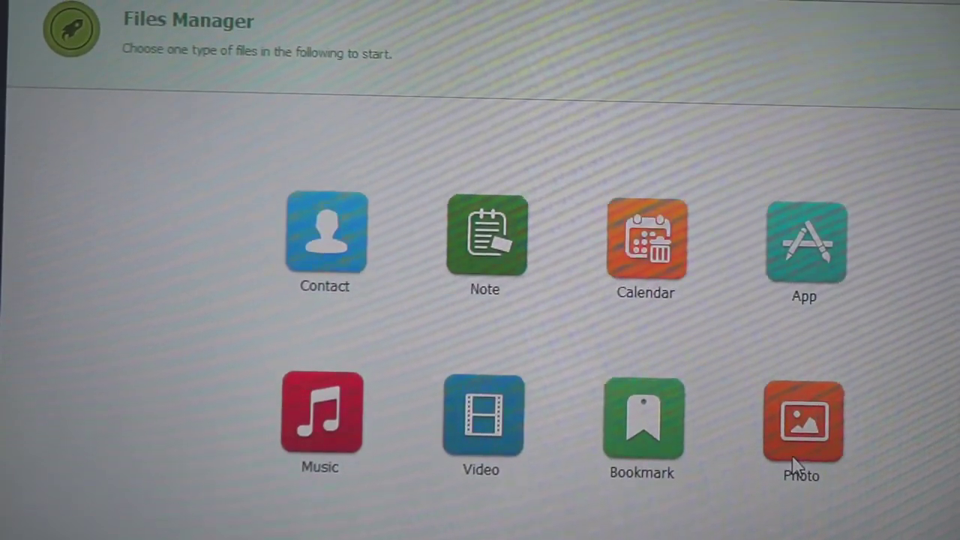
left_click(802, 420)
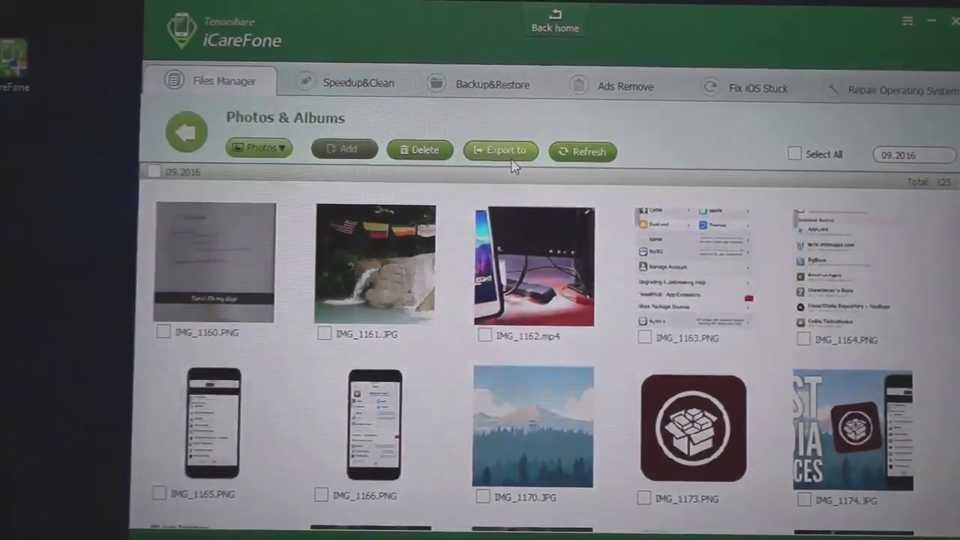
Export IMG_1170.JPG and IMG_1173.PNG to the Desktop folder
left_click(500, 151)
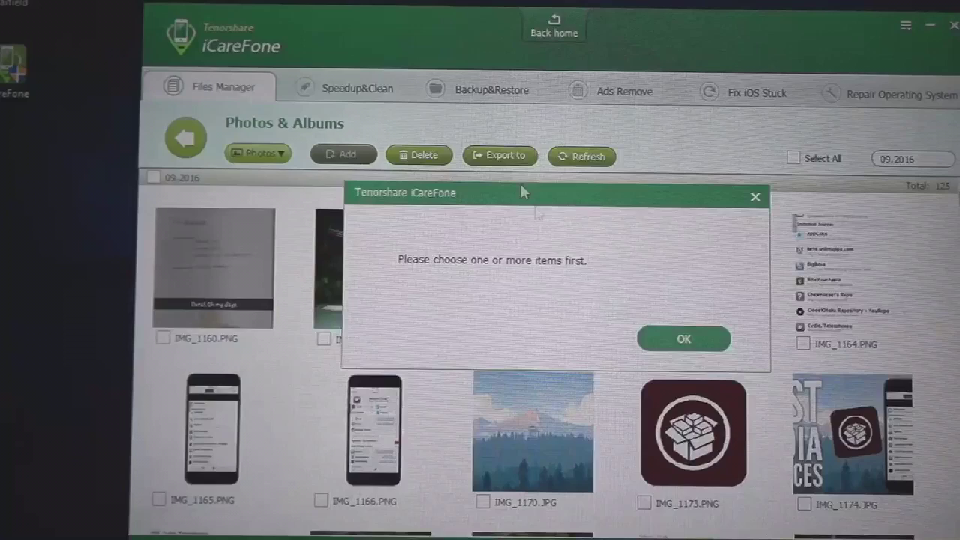
left_click(683, 338)
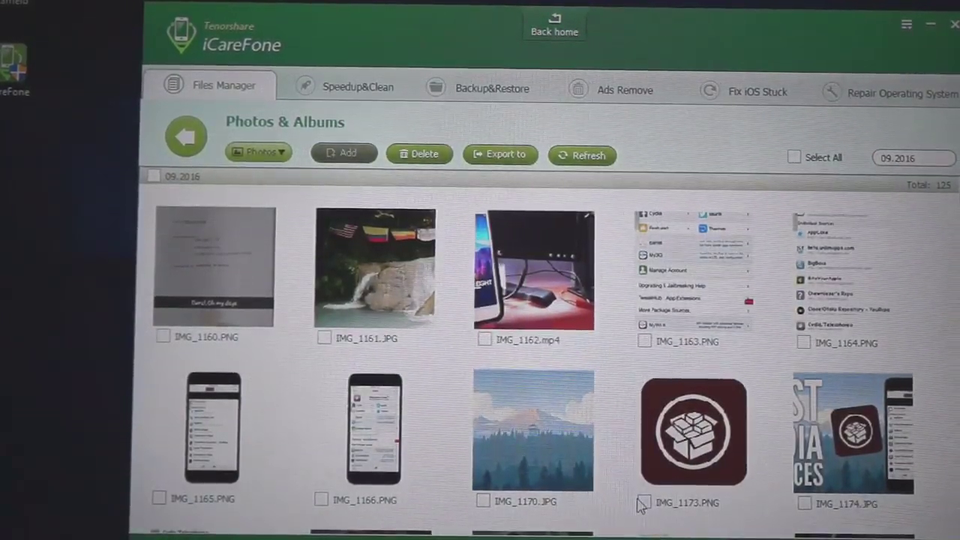
left_click(643, 502)
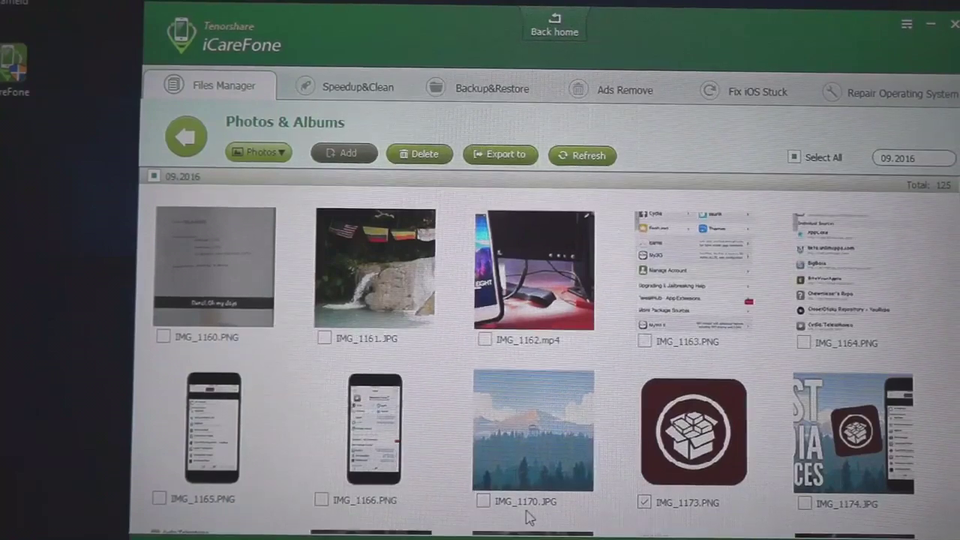
left_click(483, 500)
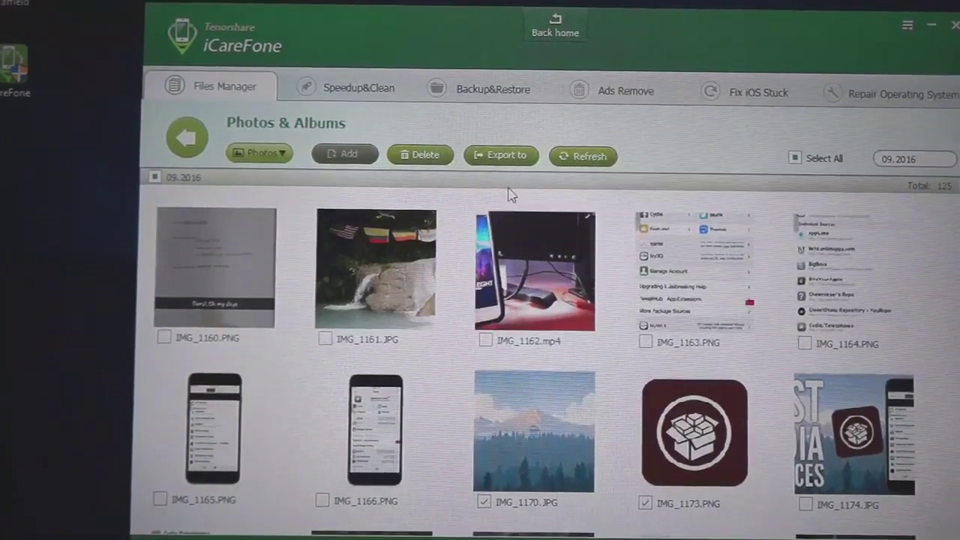
left_click(500, 155)
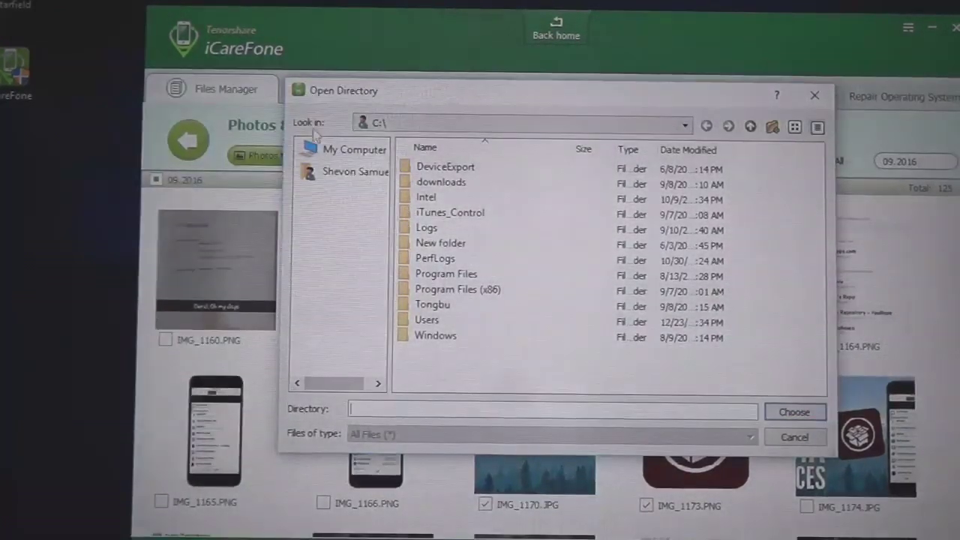
left_click(354, 149)
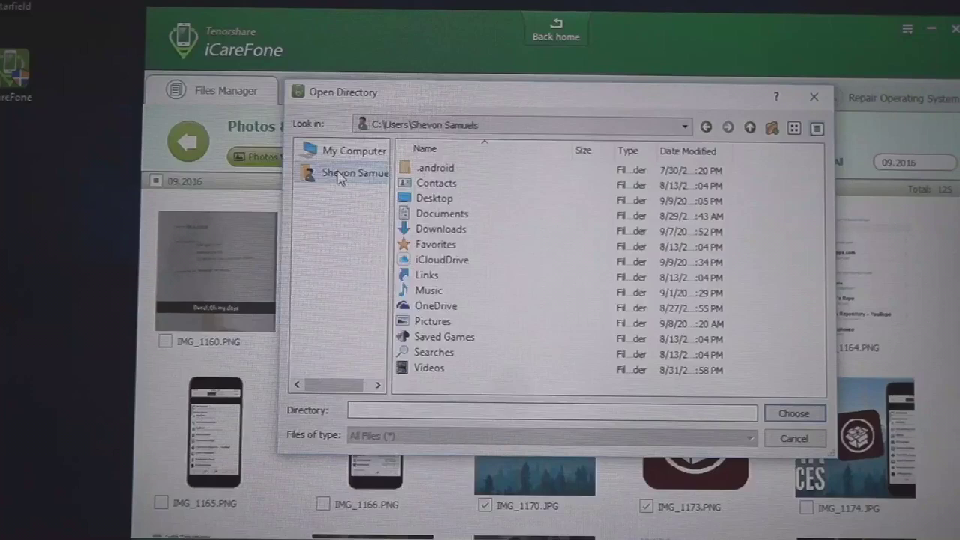
left_click(434, 198)
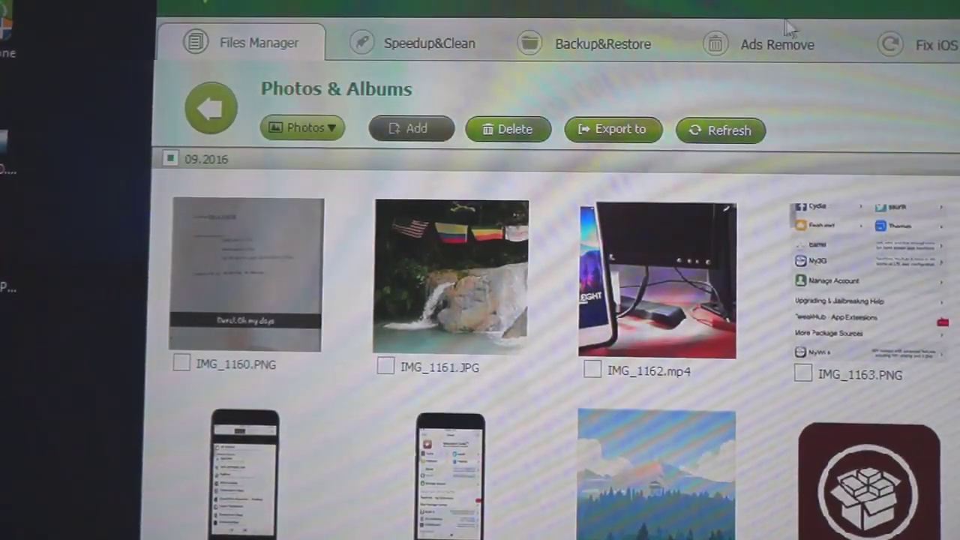
Browse the Ads Remove list of apps eligible for ad removal
left_click(776, 43)
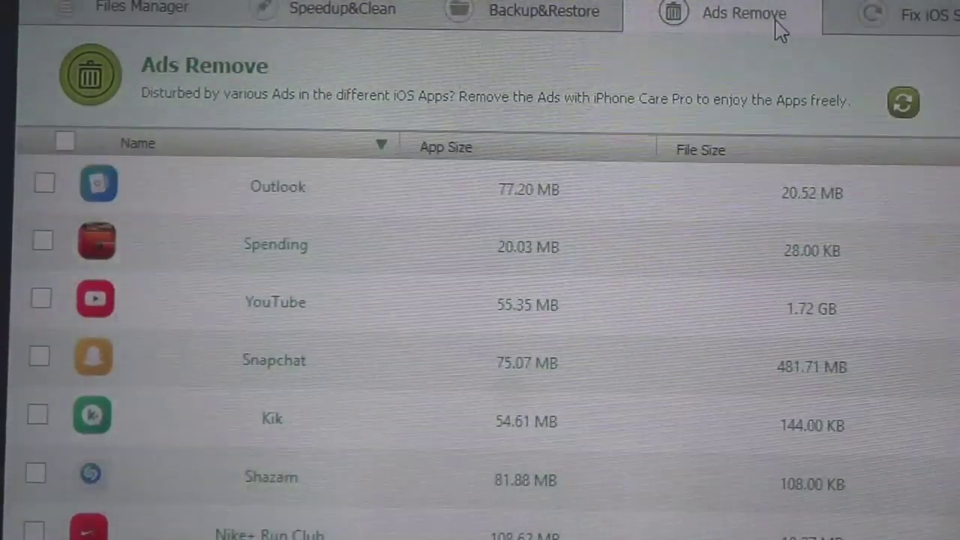
mouse_move(510, 281)
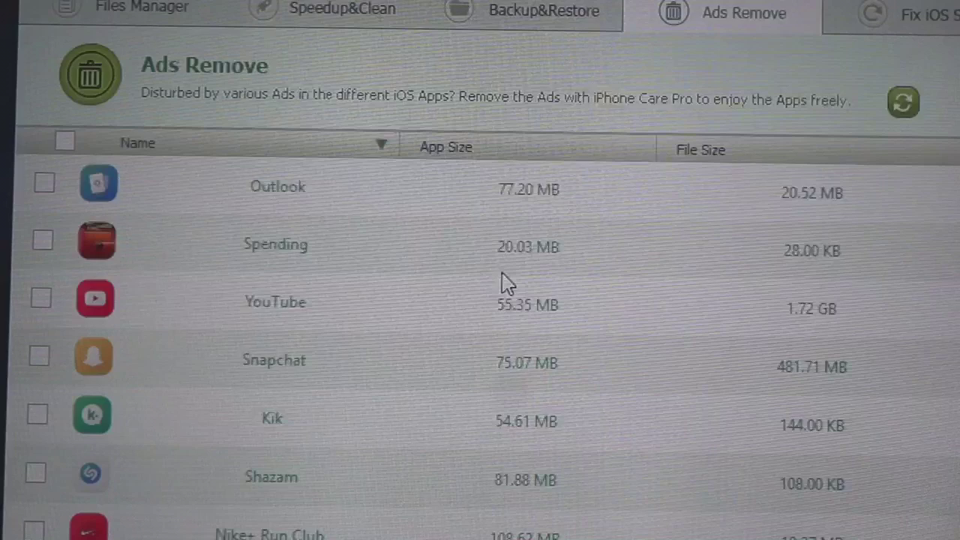
scroll("down", 3)
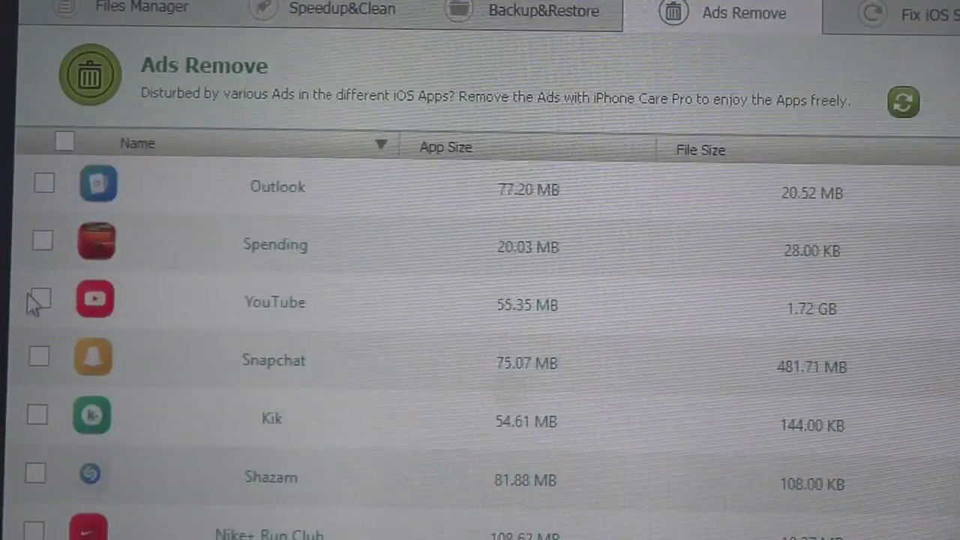
mouse_move(37, 484)
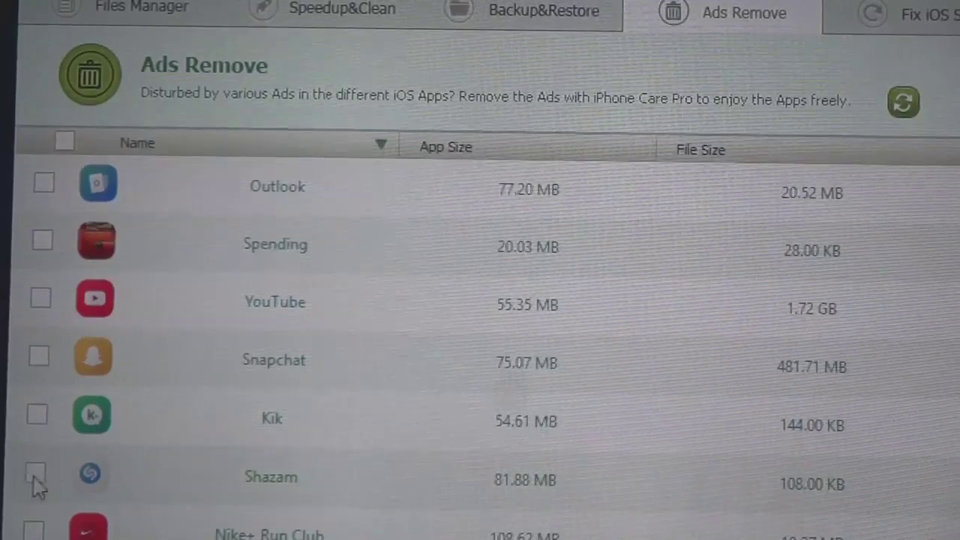
scroll("down", 3)
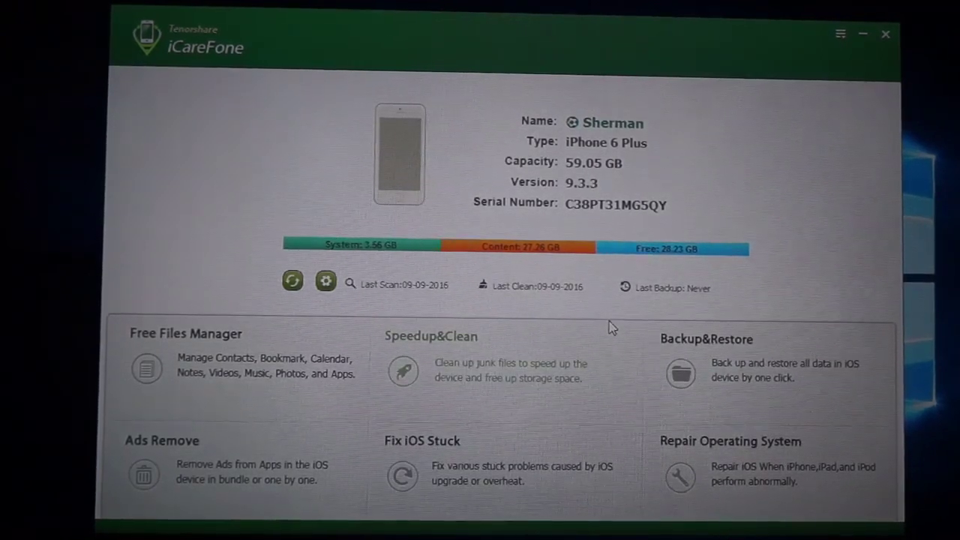
mouse_move(582, 413)
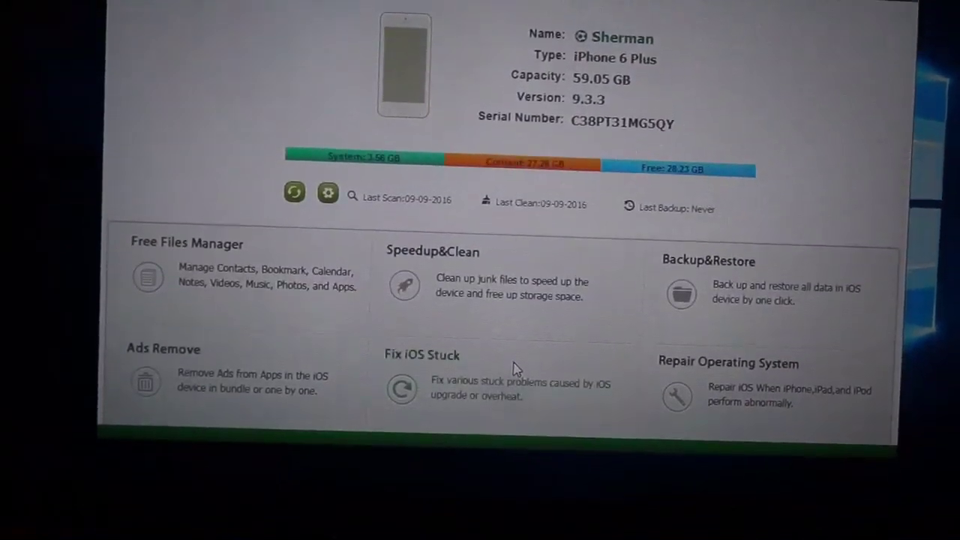
Open Fix iOS Stuck, offering to enter or exit recovery mode
left_click(401, 388)
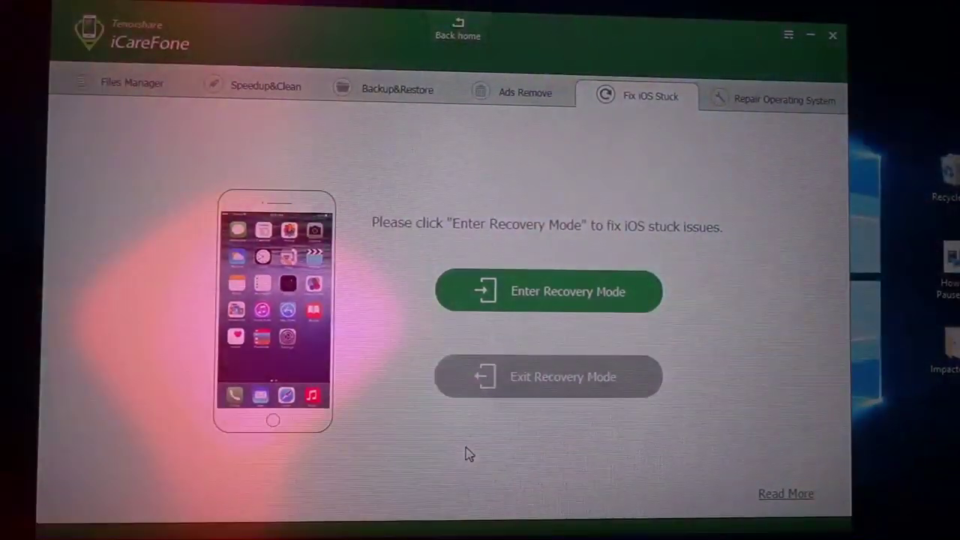
Open Backup & Restore to view the four existing iTunes backups
left_click(397, 89)
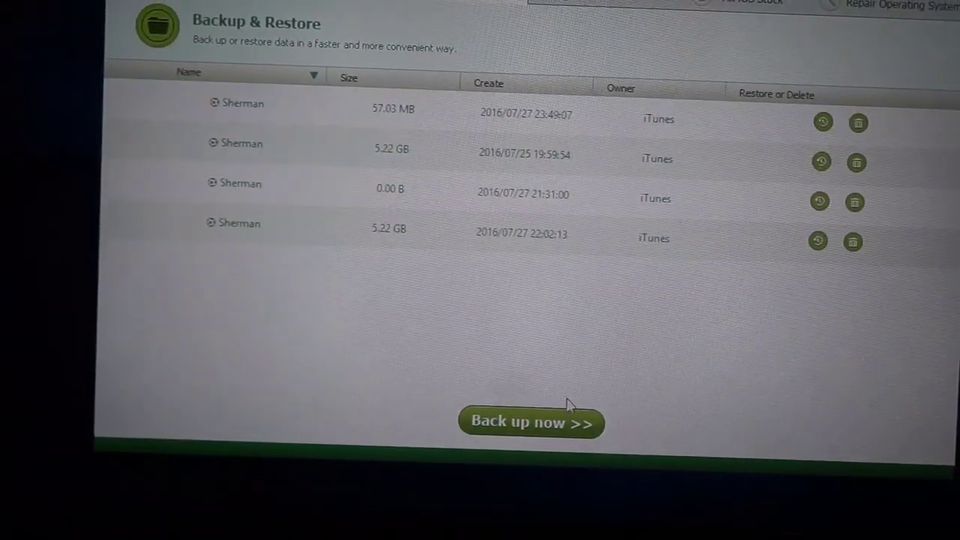
Start a new iPhone backup and let the progress window run from 0%
left_click(530, 422)
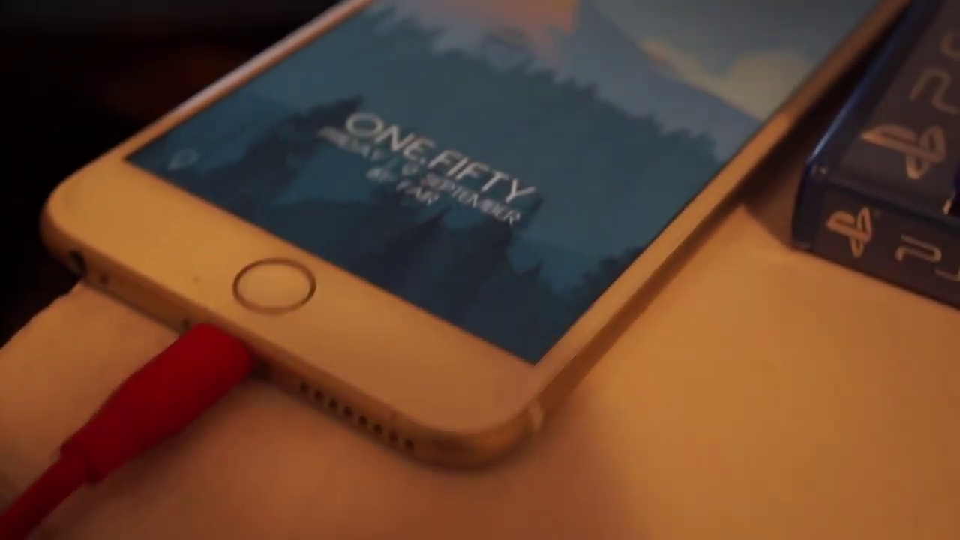
left_click(543, 520)
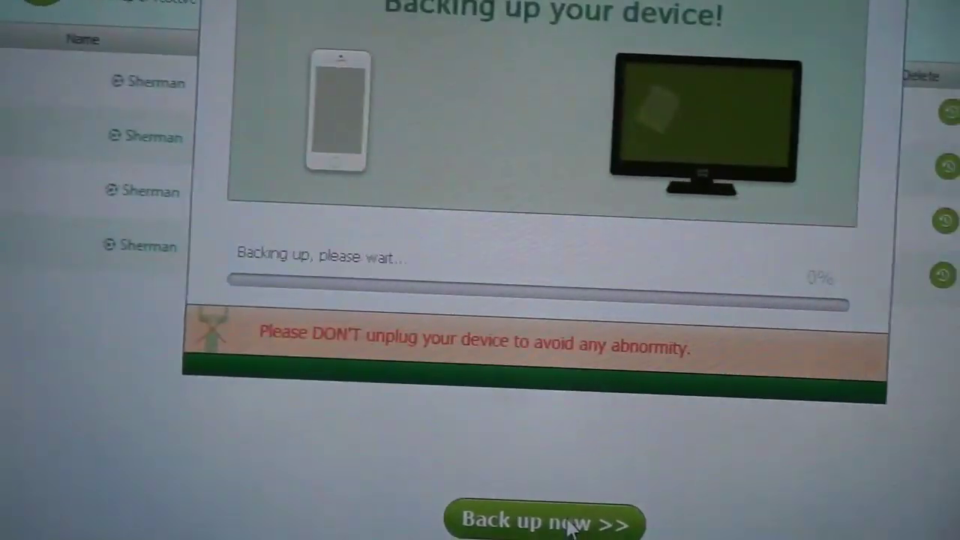